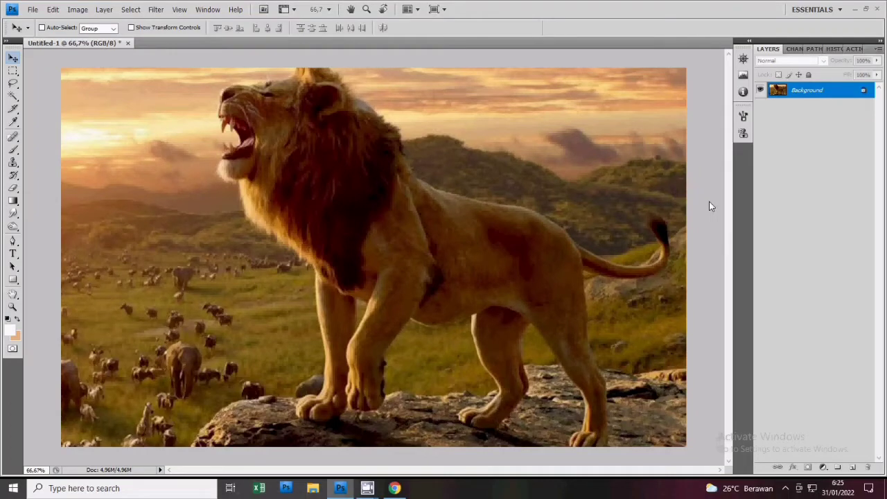
# Step: Duplicate the Background layer of the lion photo as Background copy
pyautogui.rightClick(805, 89)
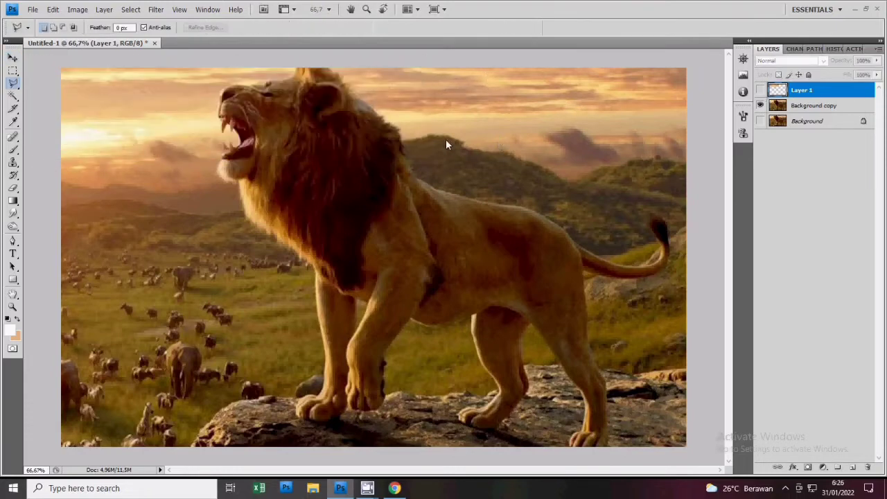
# Step: Lasso a patch of sky and hills to copy over the lion's raised head
pyautogui.moveTo(446, 144); pyautogui.dragTo(718, 106)
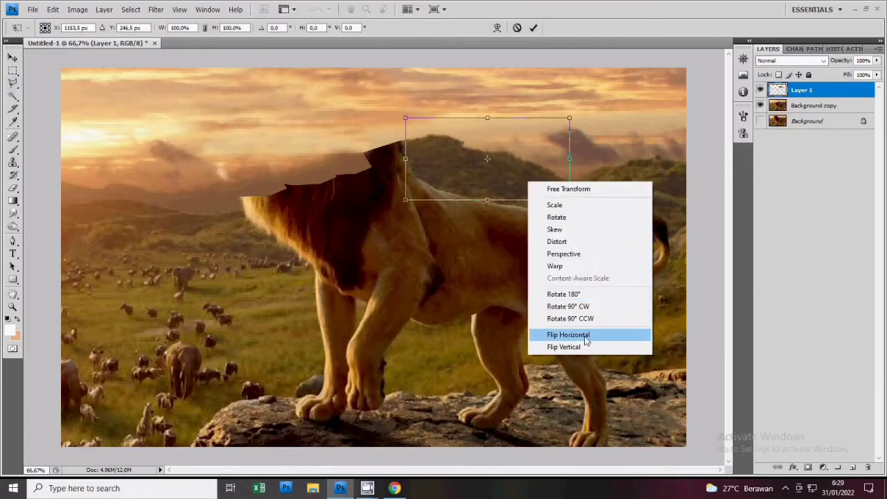
# Step: Flip the pasted scenery patch horizontally and merge it down into Background copy
pyautogui.click(568, 334)
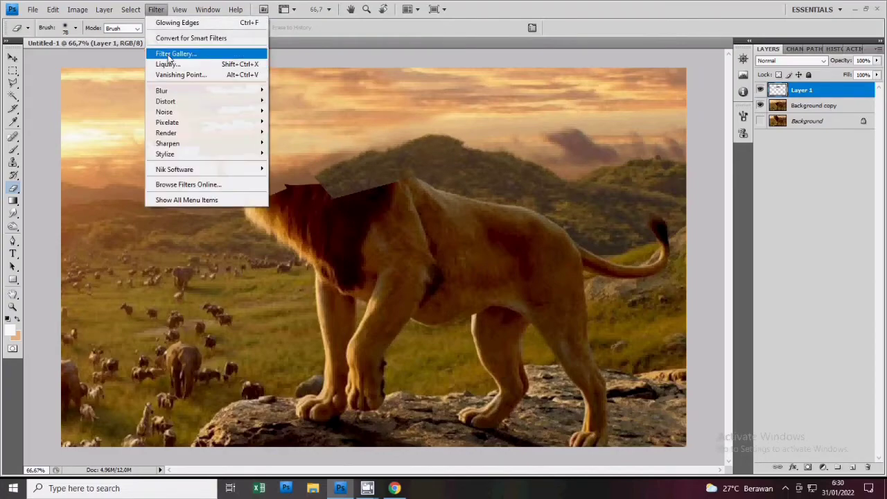
pyautogui.click(165, 63)
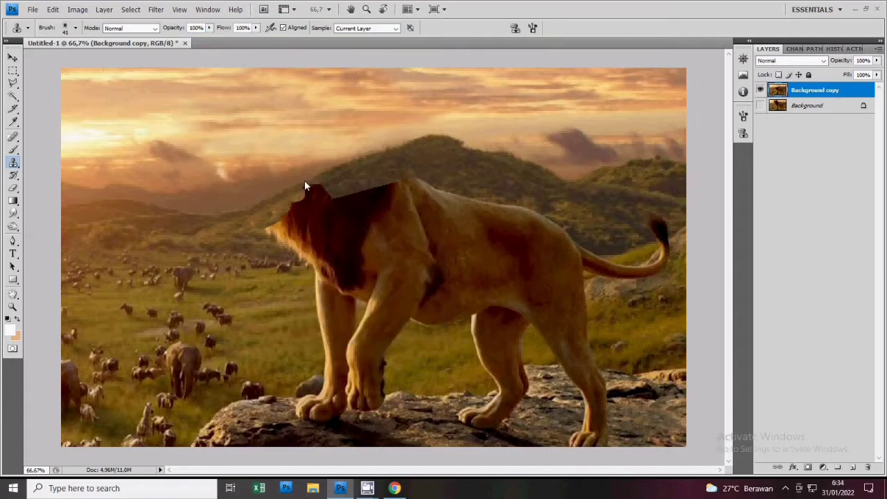
# Step: Clone-stamp hillside over the lion's head and grass over its body and front legs
pyautogui.moveTo(308, 187); pyautogui.dragTo(302, 242)
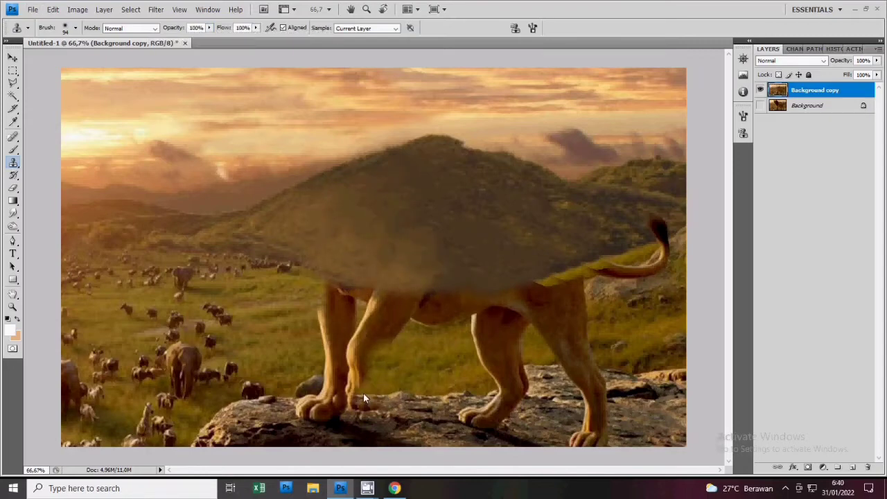
pyautogui.moveTo(363, 399); pyautogui.dragTo(311, 385)
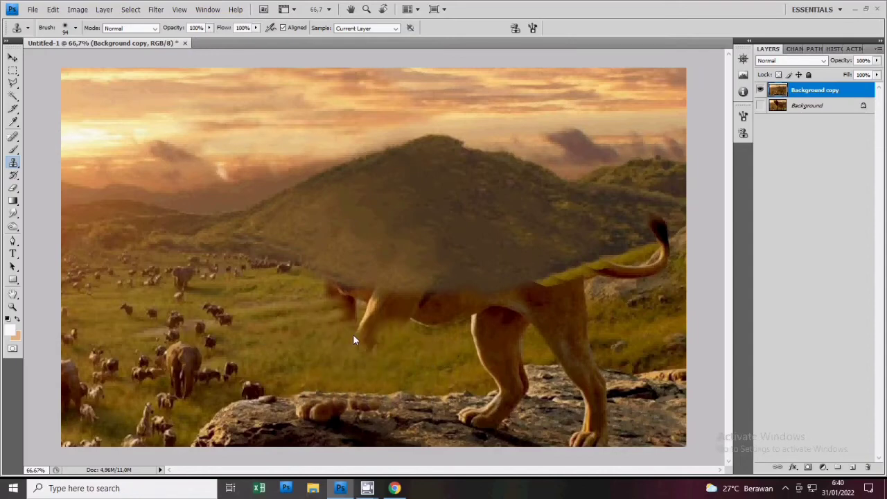
pyautogui.moveTo(353, 339); pyautogui.dragTo(399, 332)
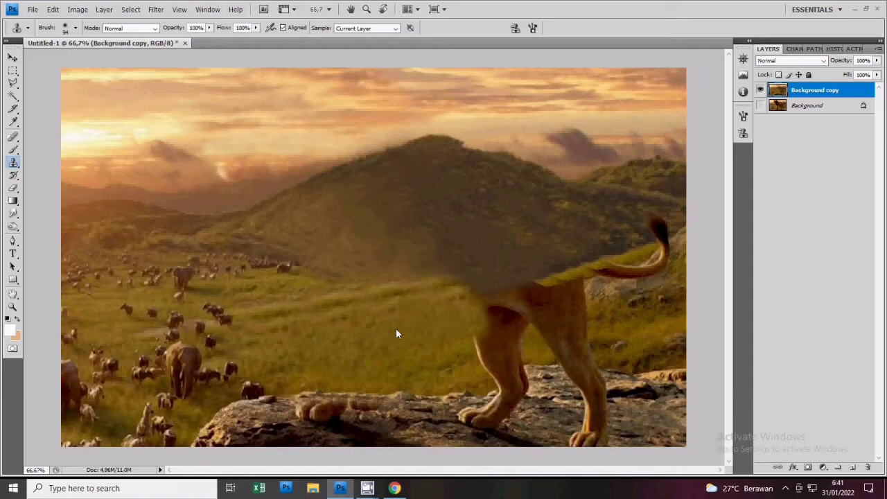
pyautogui.moveTo(399, 333); pyautogui.dragTo(424, 275)
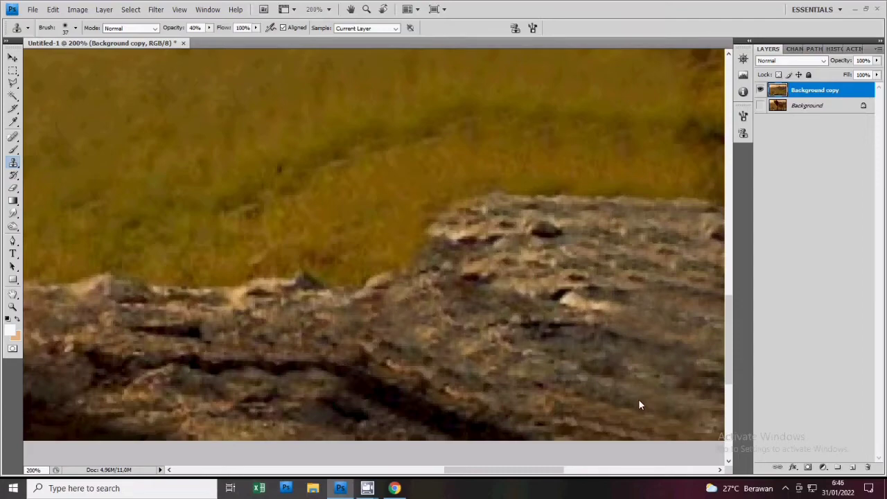
pyautogui.moveTo(579, 340)
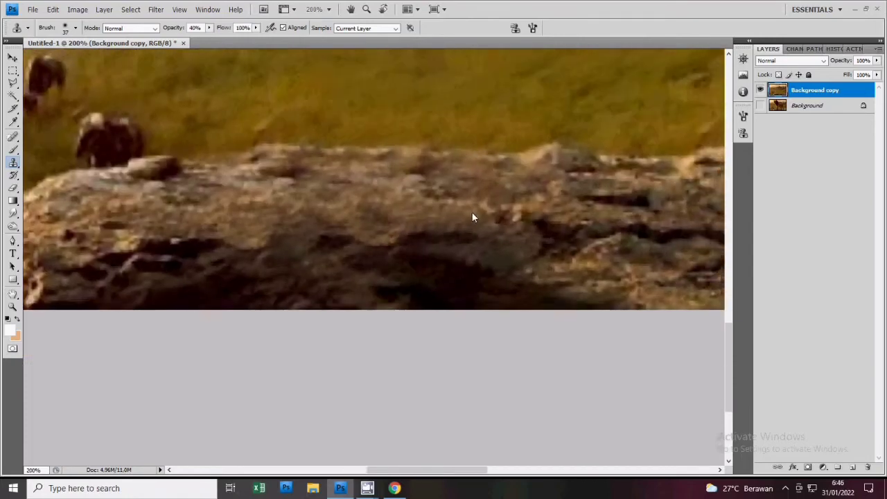
# Step: Zoom out to view the whole lion-free scene after cloning the rock edge
pyautogui.scroll(-3)
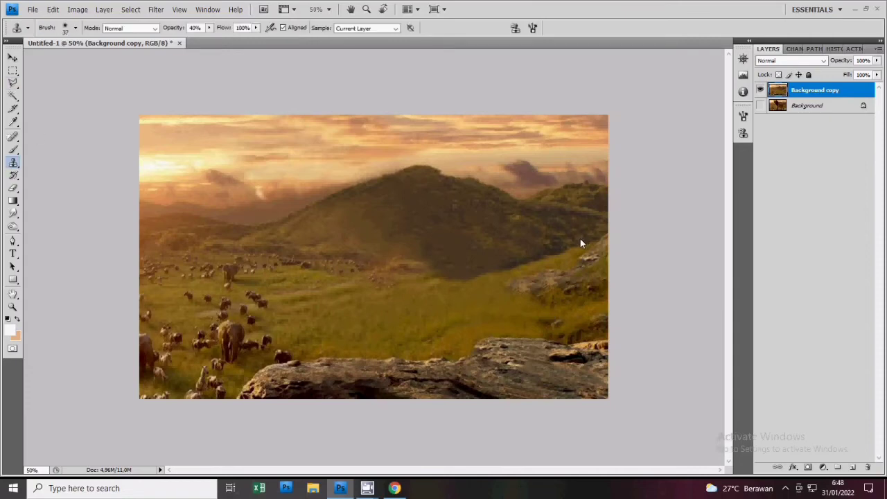
pyautogui.moveTo(573, 241)
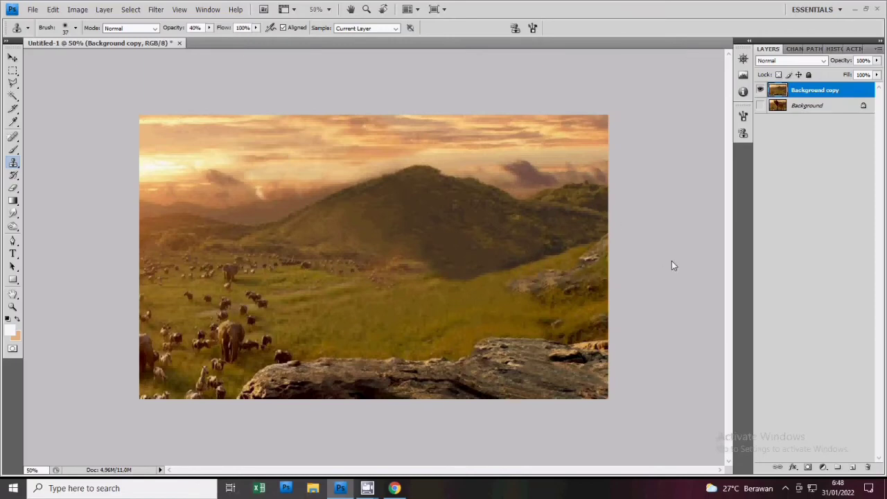
pyautogui.moveTo(429, 216)
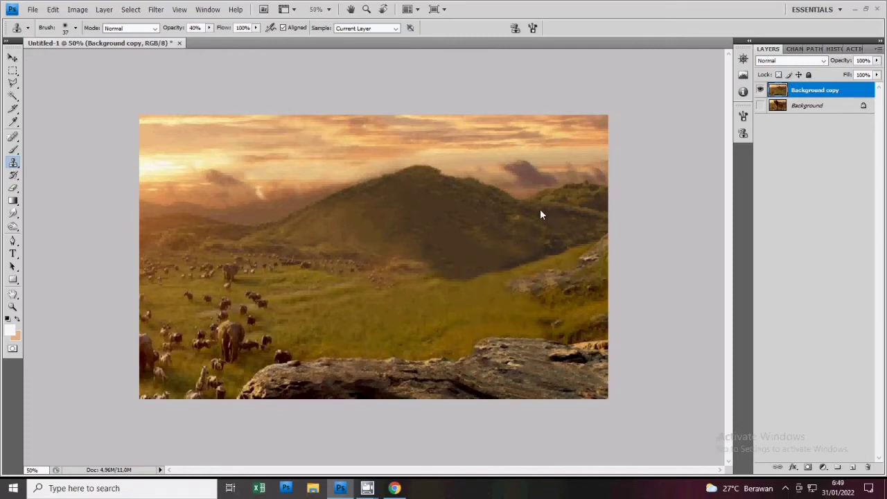
pyautogui.moveTo(484, 205)
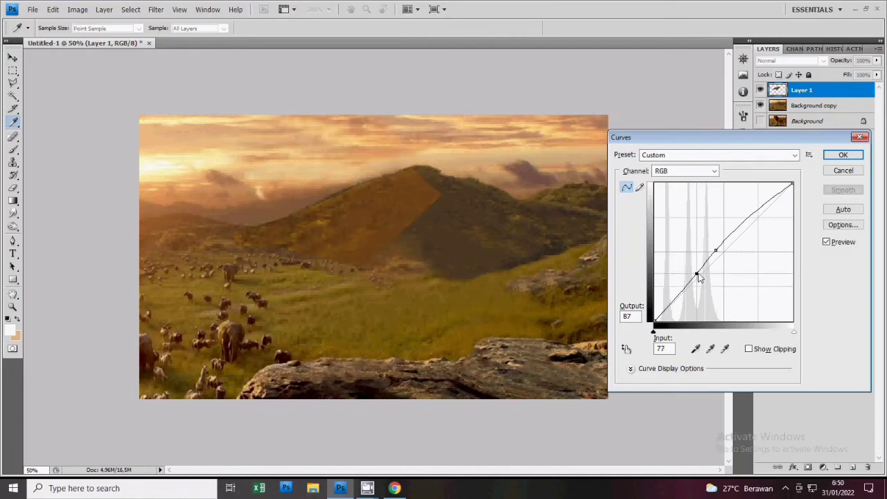
# Step: Finish the hillside Curves adjustment and lasso a grass patch near the rocks for blending
pyautogui.click(842, 155)
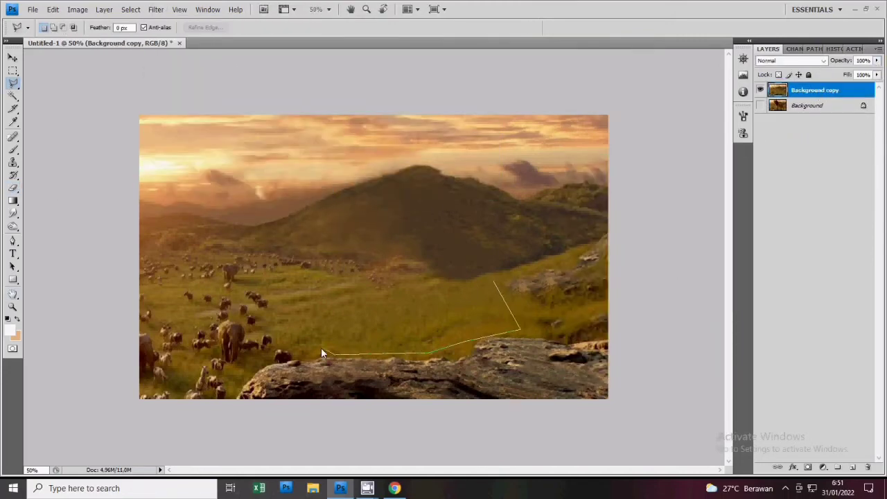
pyautogui.click(787, 61)
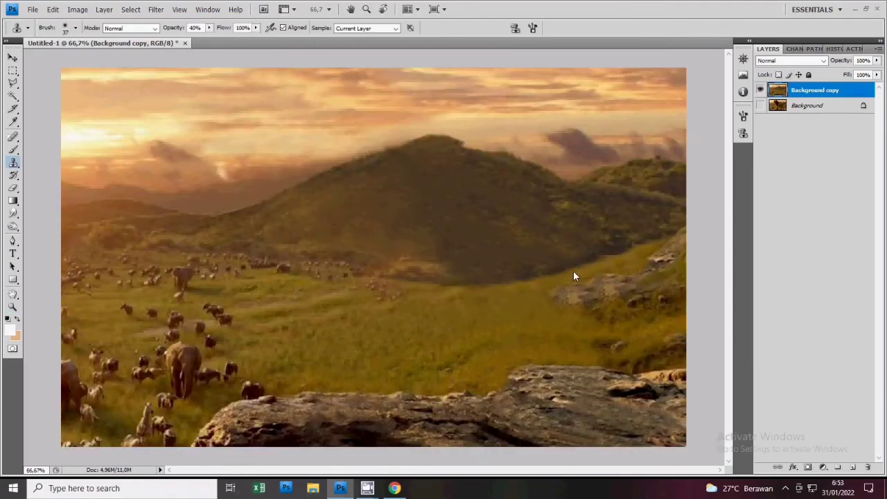
pyautogui.moveTo(486, 274)
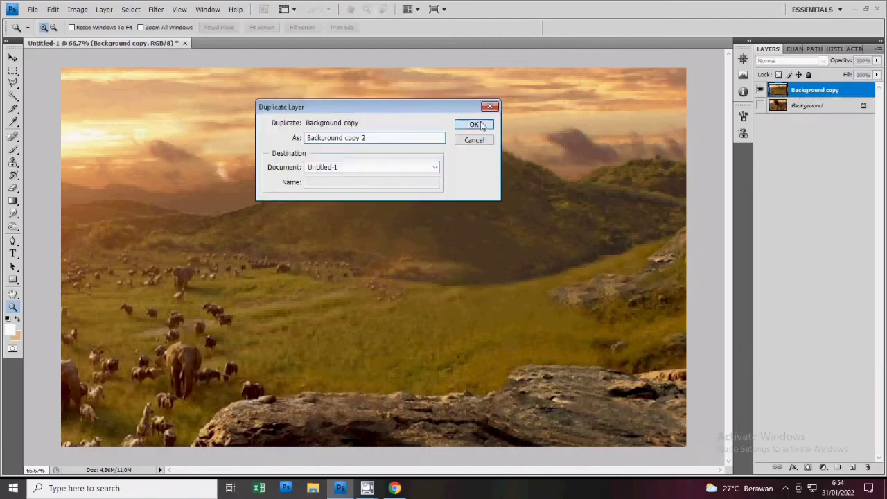
# Step: Duplicate as Background copy 2, apply Levels to the overlay copy and a warmer red Color Balance
pyautogui.click(474, 124)
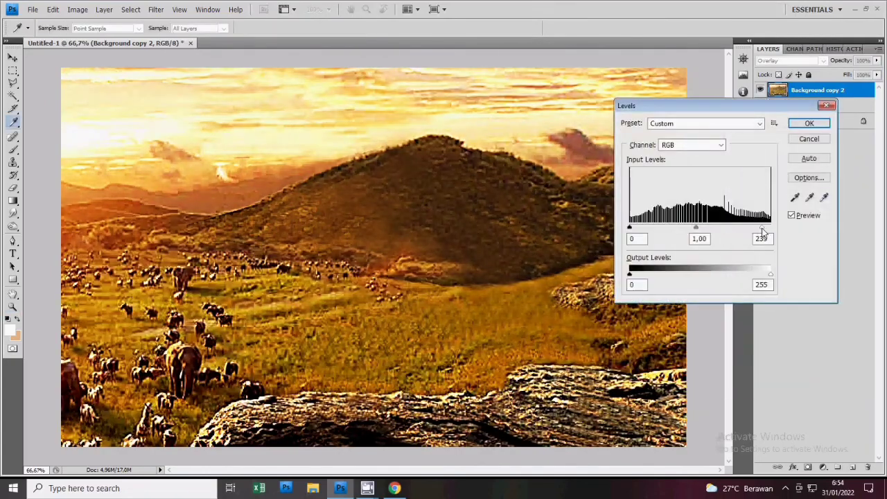
pyautogui.click(810, 122)
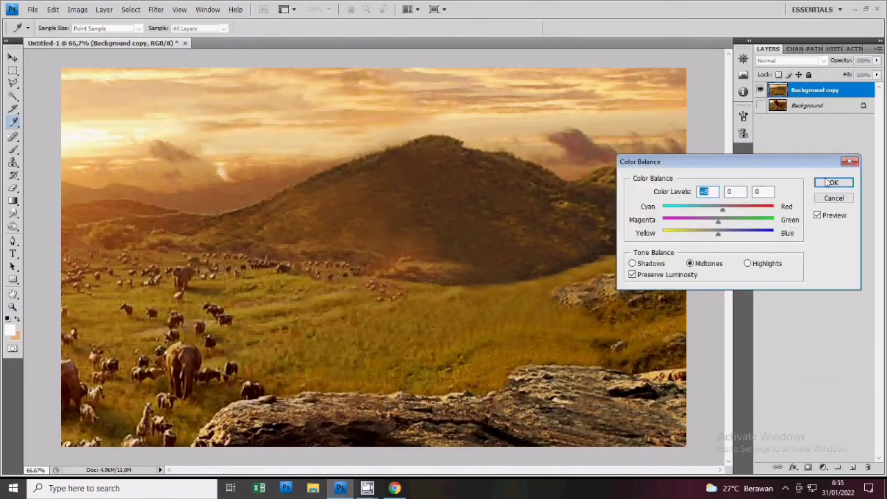
pyautogui.click(834, 182)
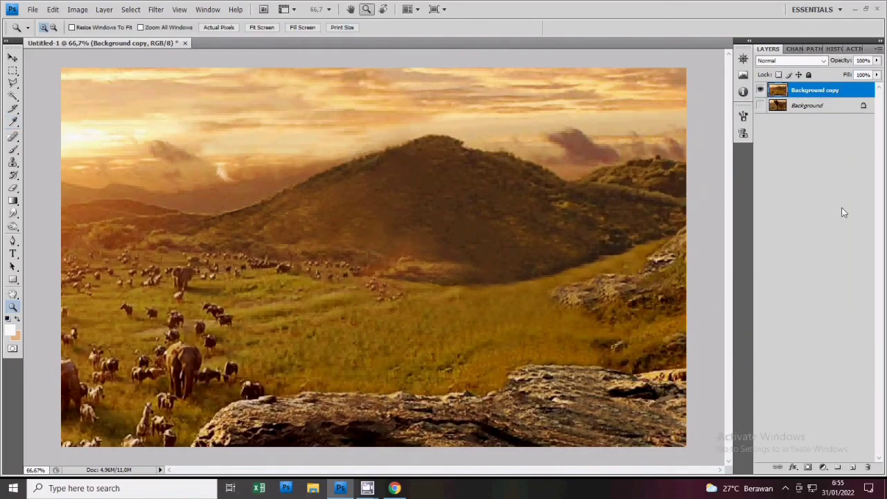
# Step: Toggle the graded layer to compare with the original, then sample grass by the rock for cloning
pyautogui.click(760, 90)
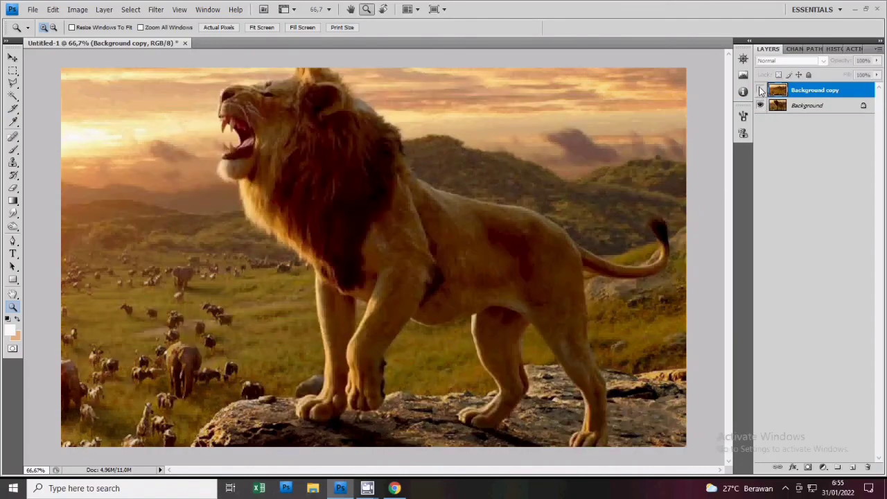
pyautogui.click(759, 89)
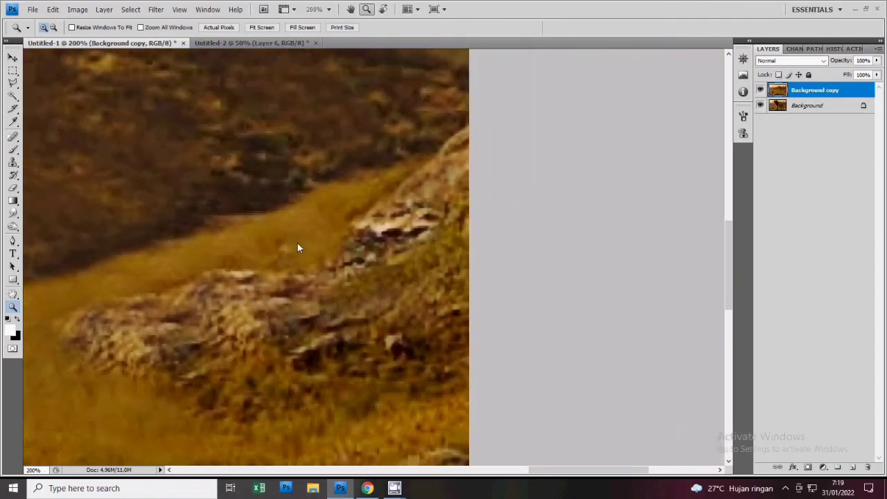
pyautogui.click(13, 166)
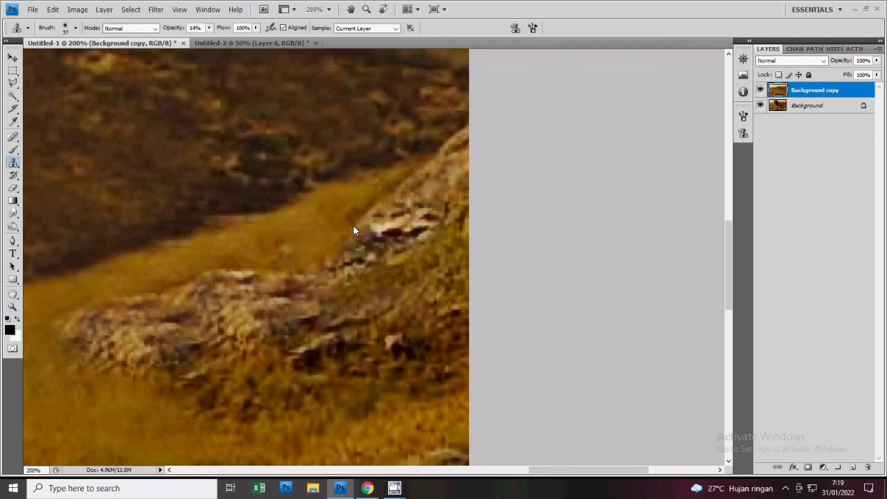